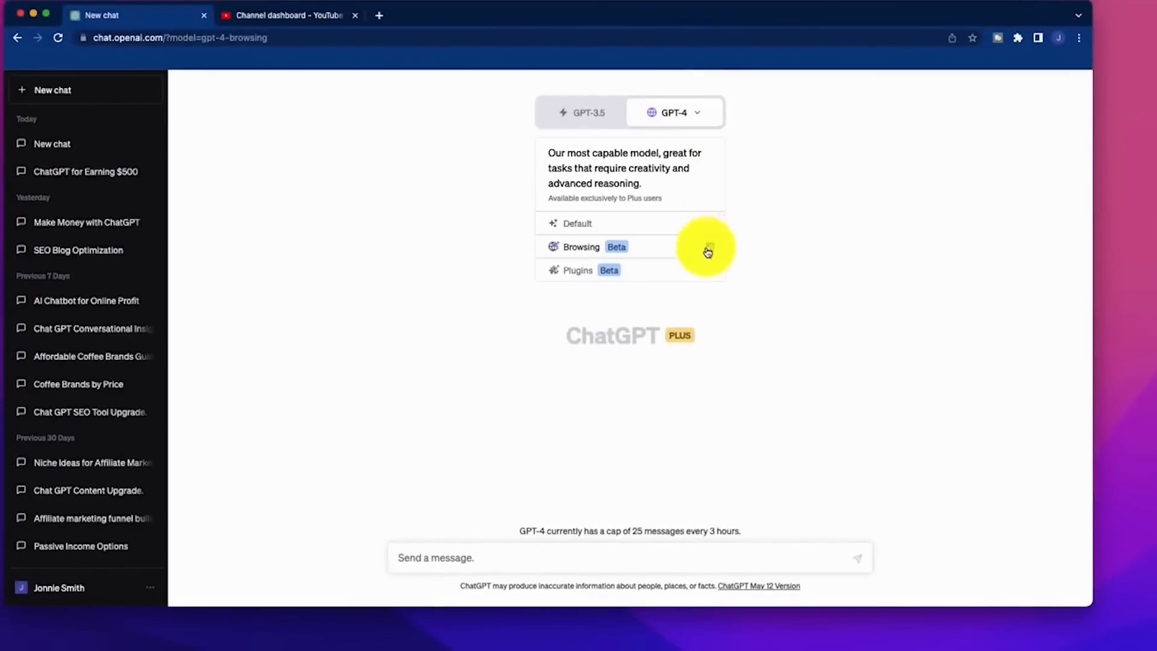
Step: Switch the GPT-4 chat to the Browsing (Beta) mode so it is checked
{"action": "left_click", "coordinate": [581, 246]}
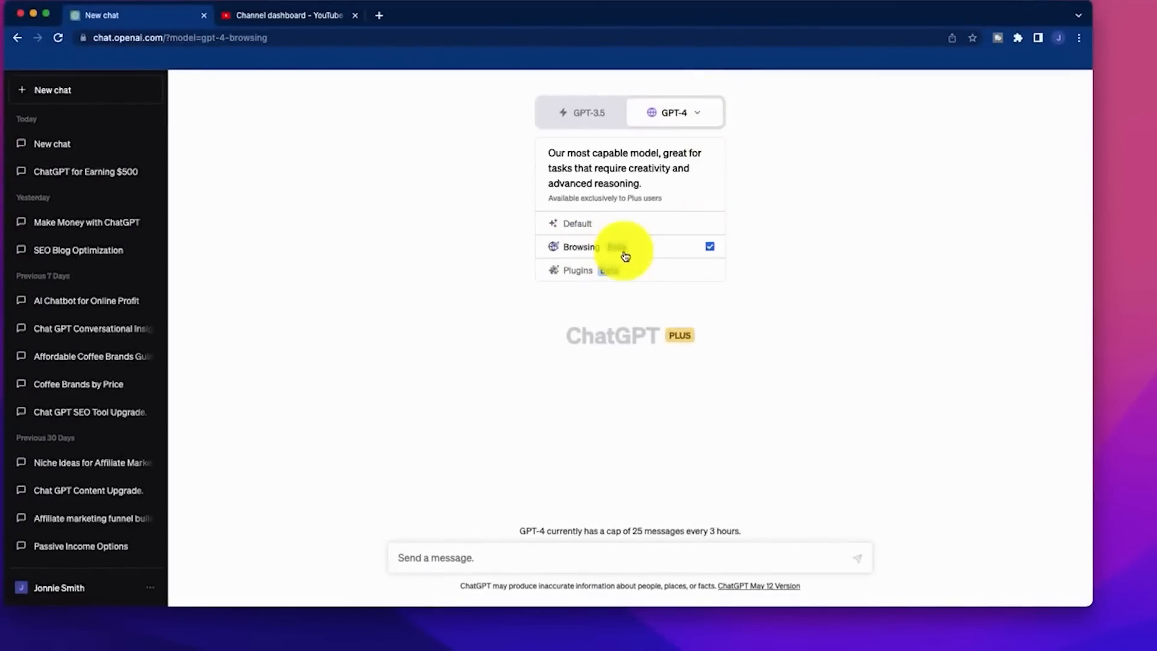